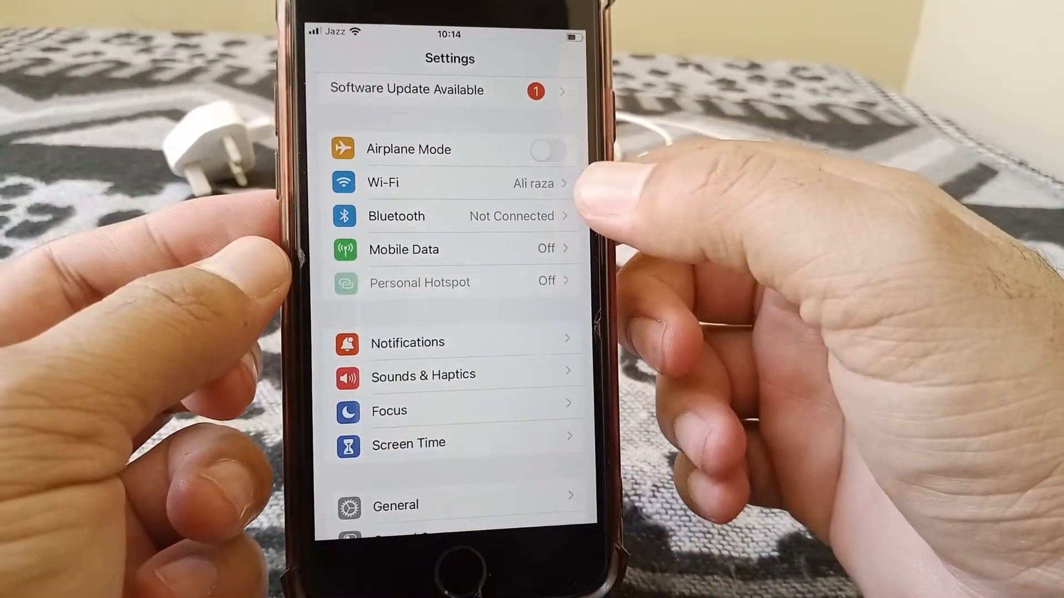
Switch Airplane Mode on and back off, then return to the home screen
click(547, 149)
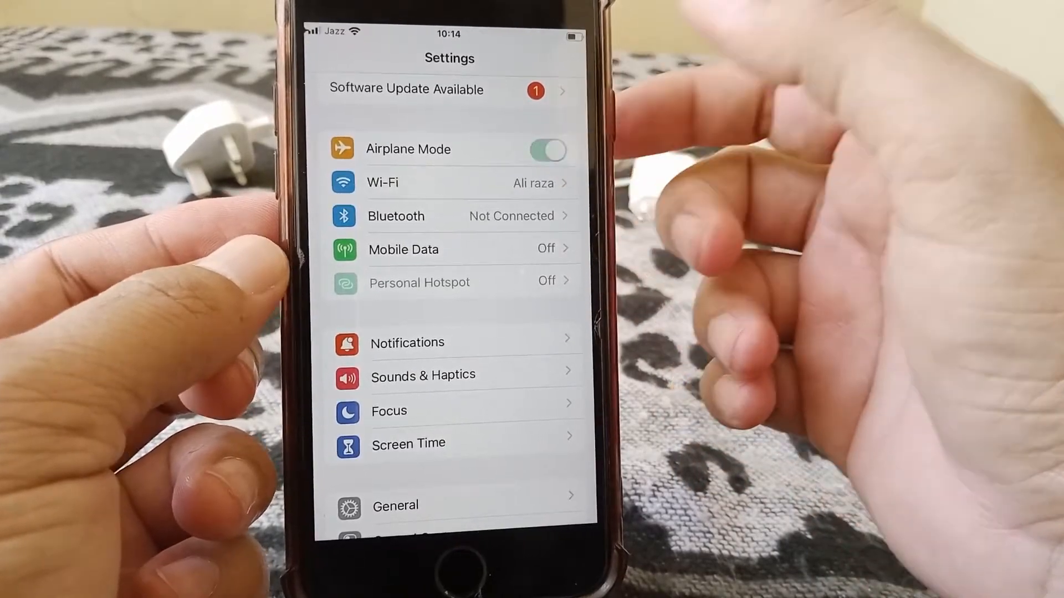
click(548, 149)
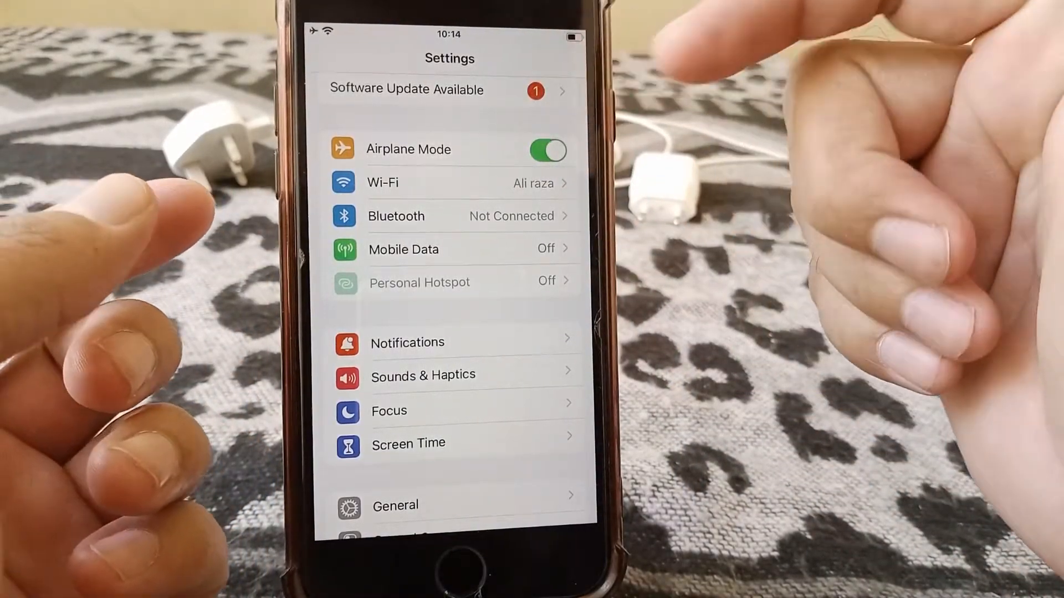
click(547, 149)
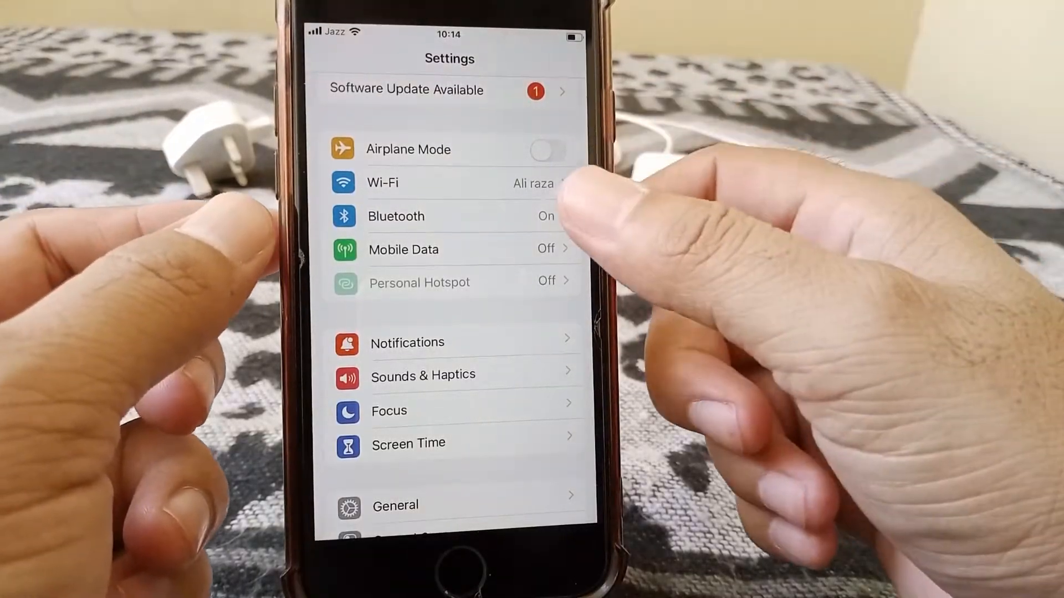
scroll(down, 3)
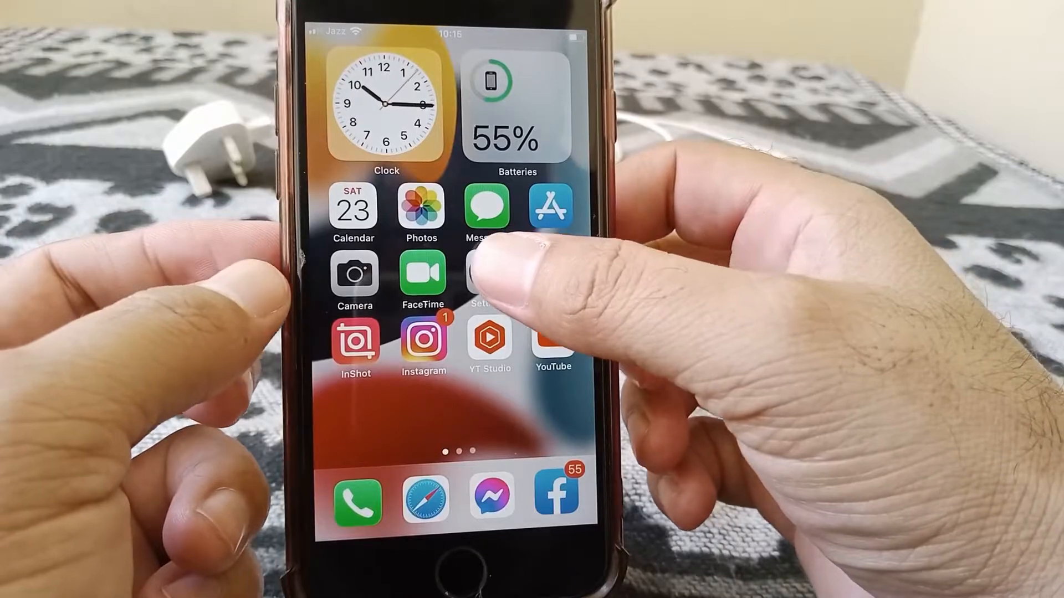
Reopen Settings, view General > About (iPhone 8, iOS 15.0.2), and return
click(489, 278)
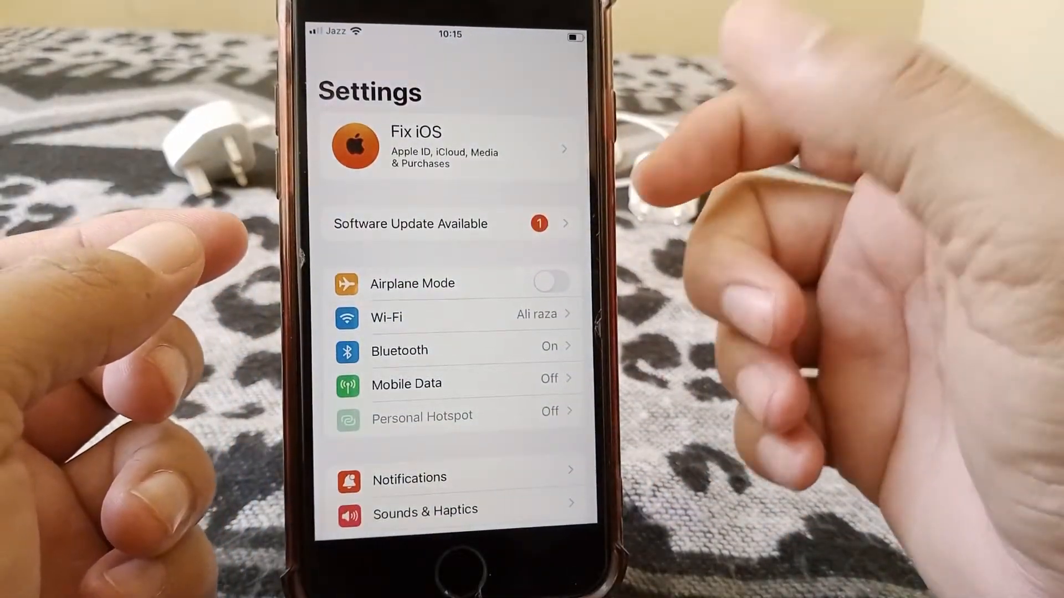
scroll(down, 3)
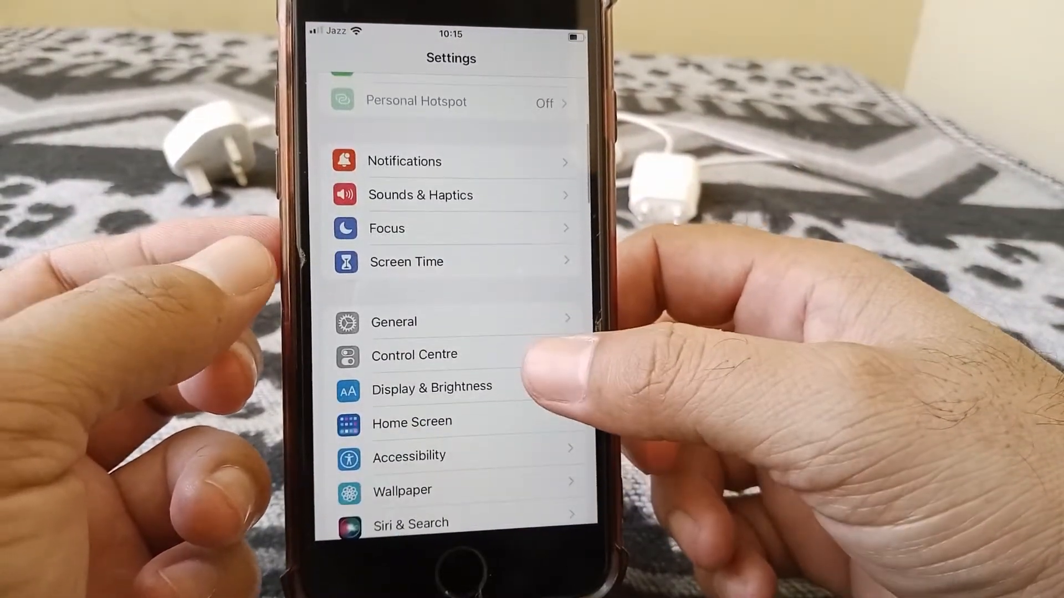
click(393, 322)
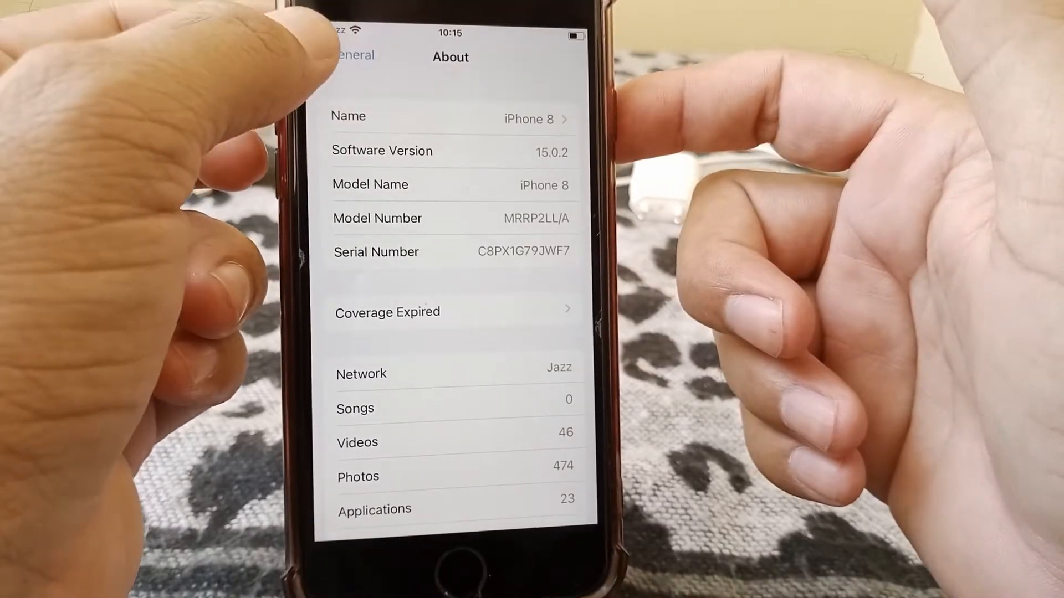
click(349, 54)
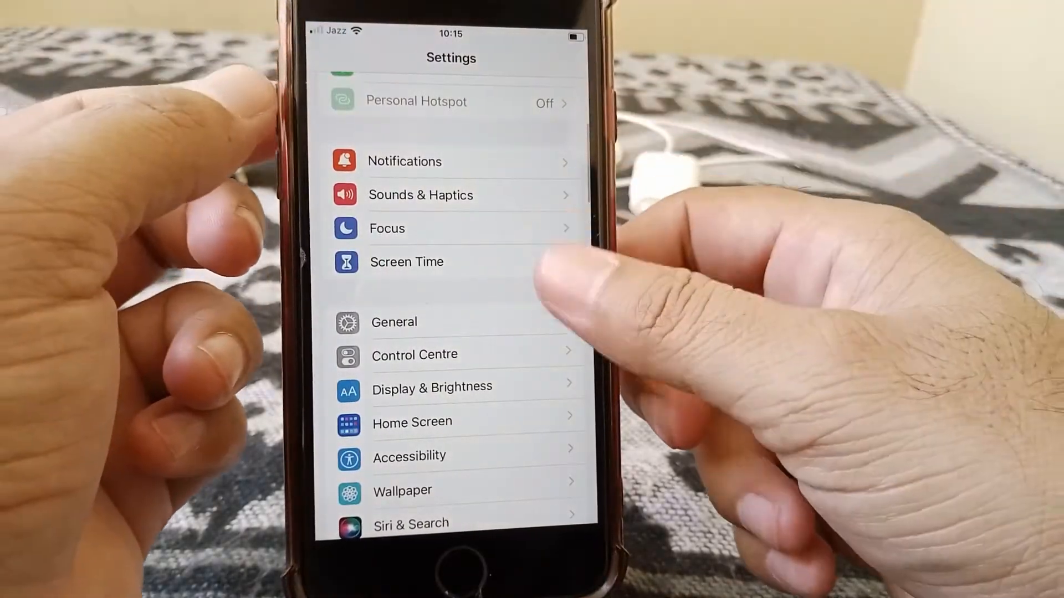
scroll(down, 3)
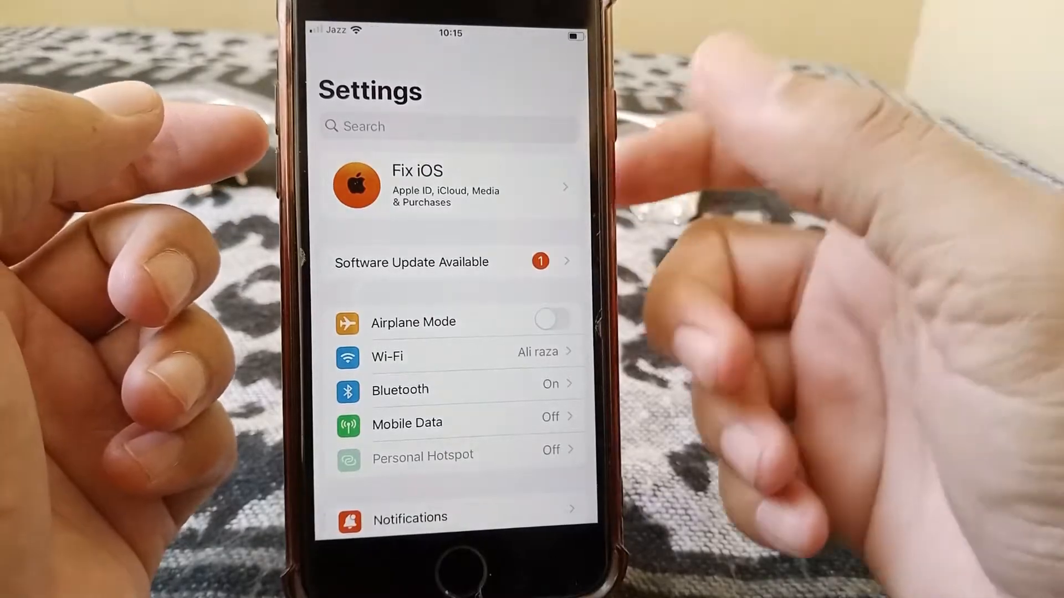
scroll(down, 3)
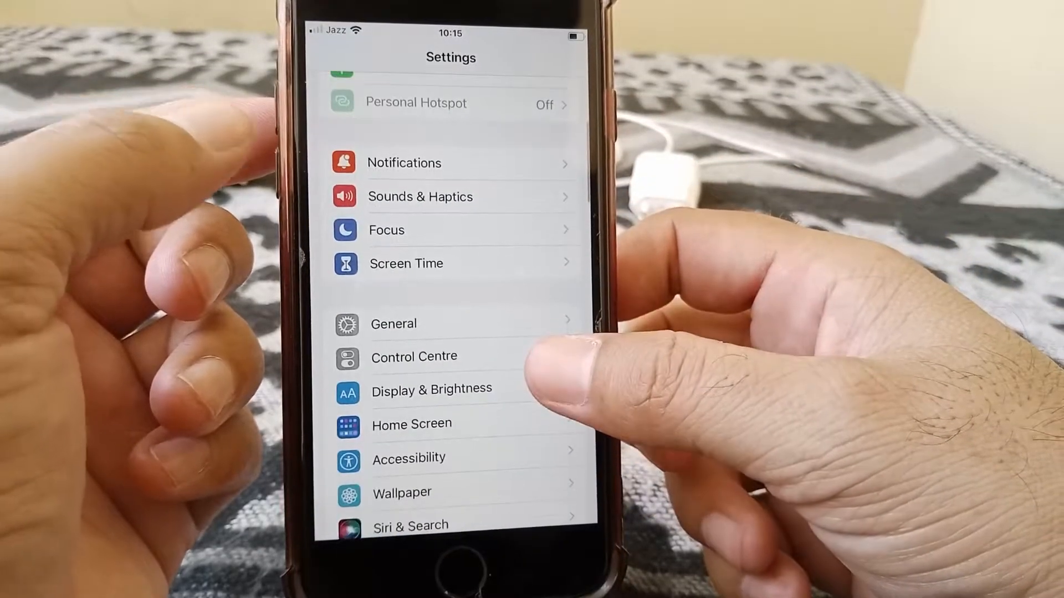
click(393, 323)
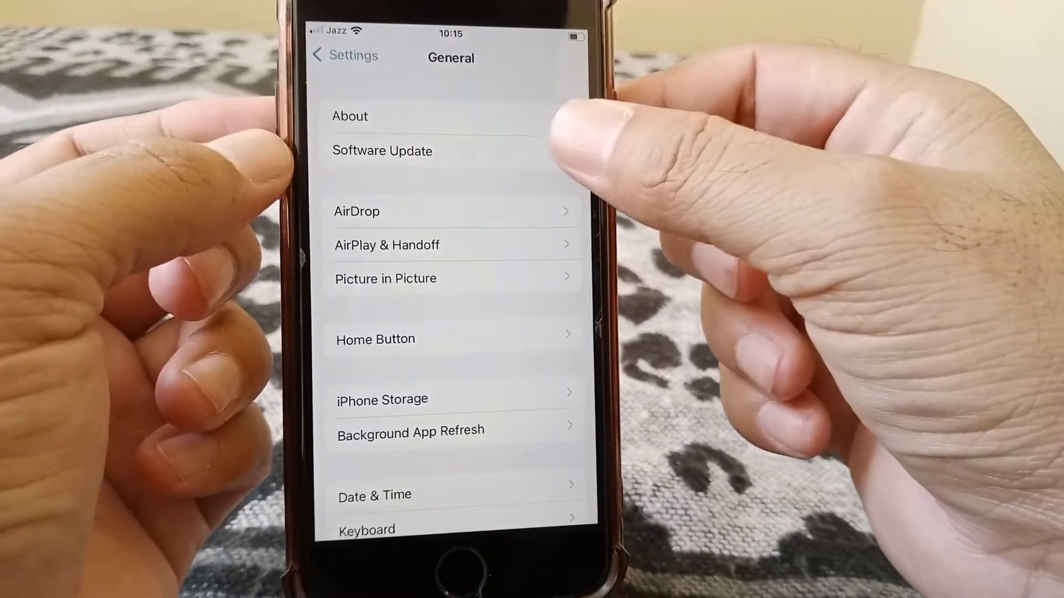
click(382, 151)
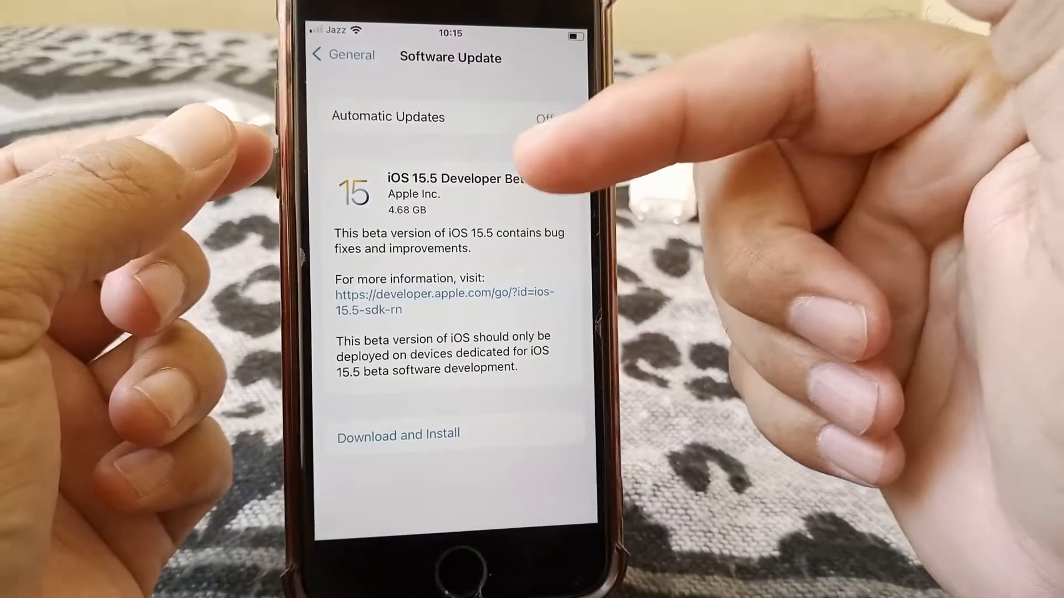
click(333, 56)
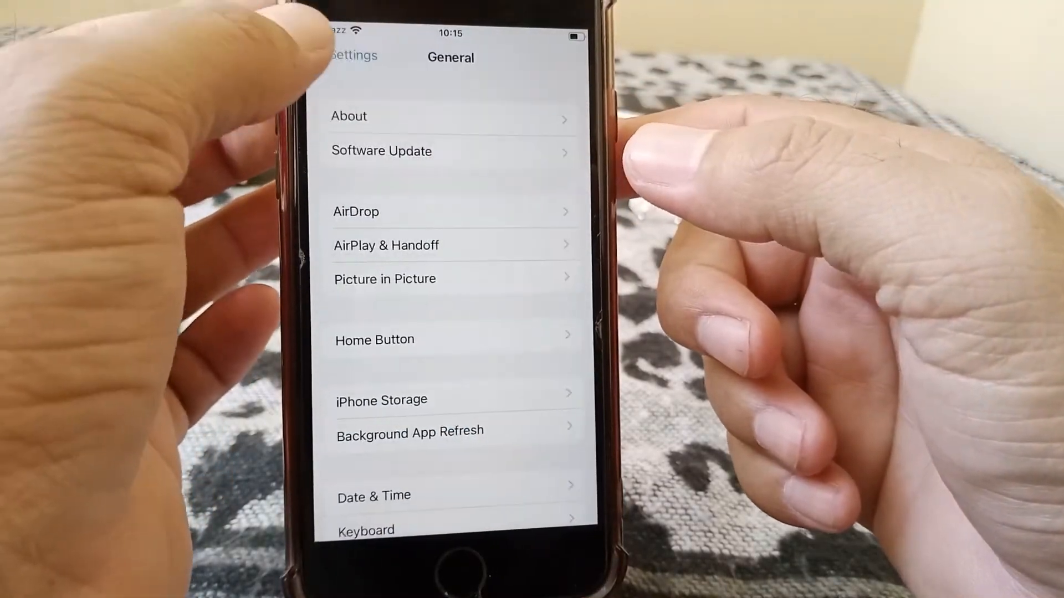
click(350, 55)
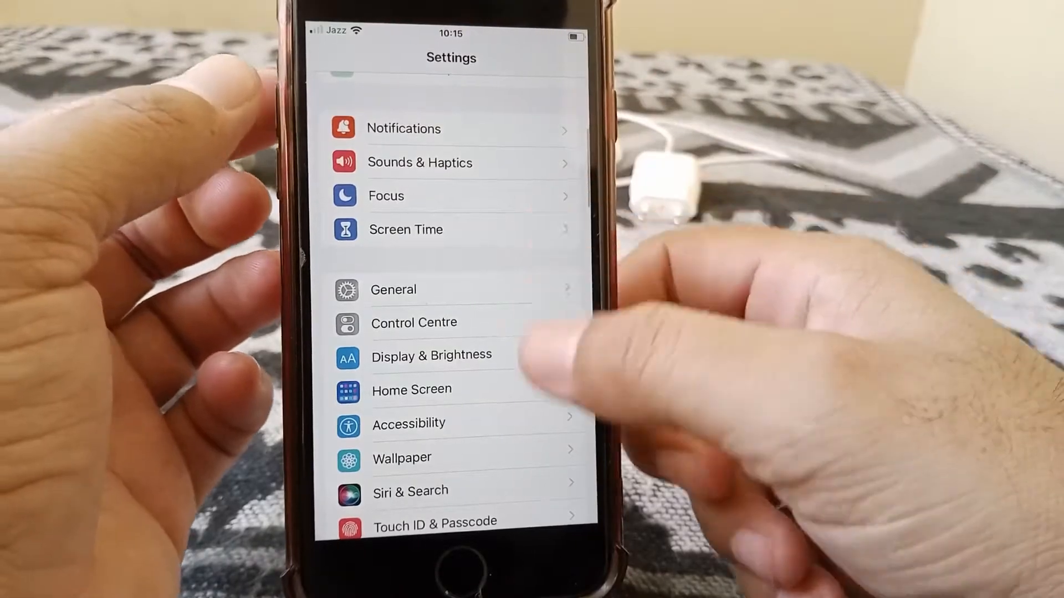